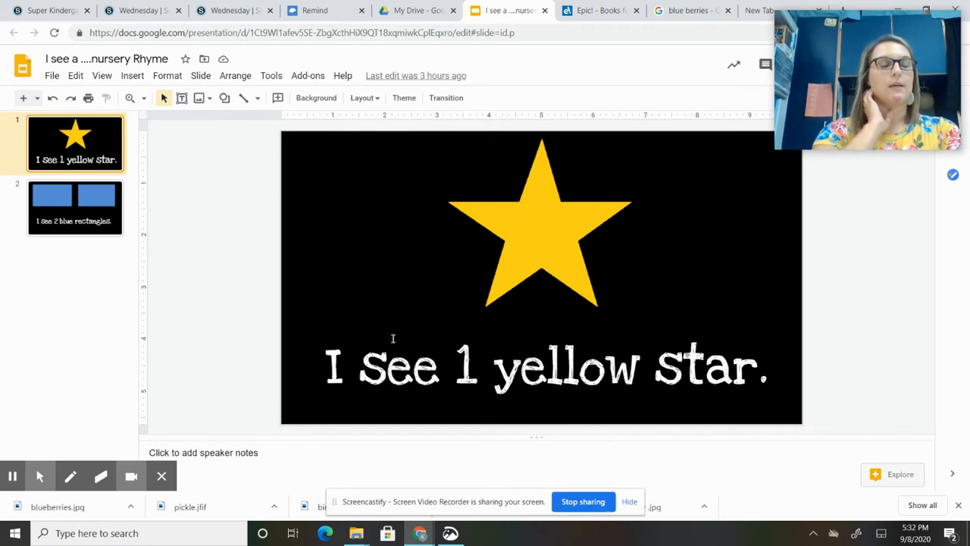
mouse_move(199, 286)
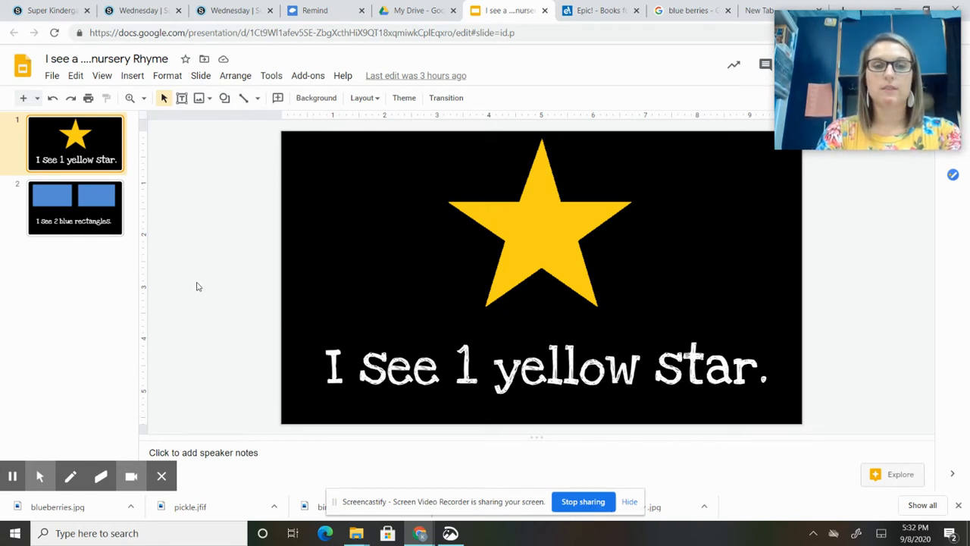
mouse_move(291, 255)
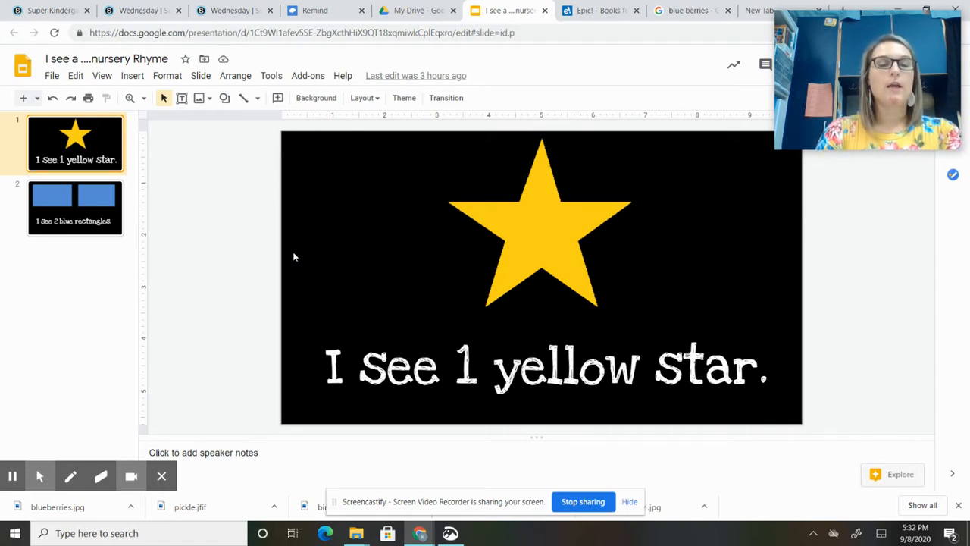
mouse_move(382, 409)
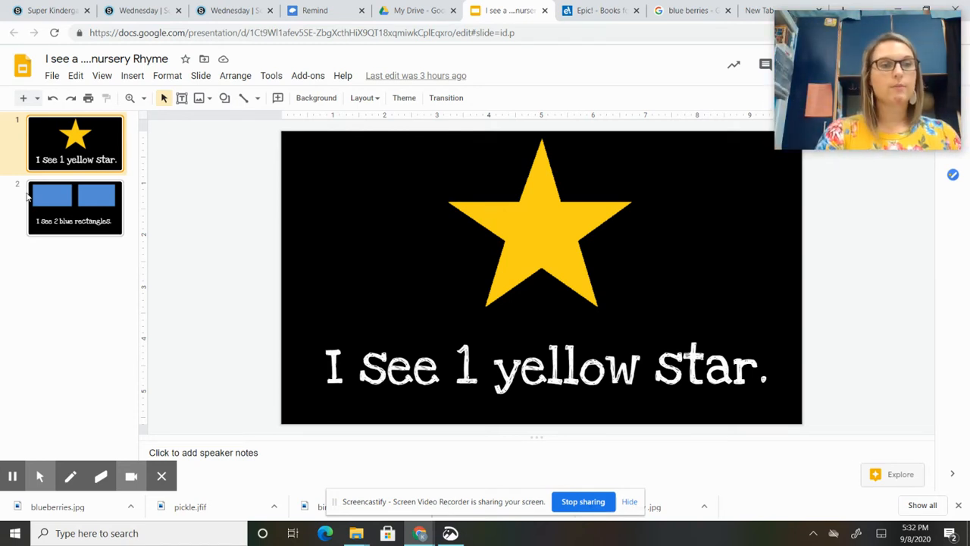
Show slide 2 with the two blue rectangles from the filmstrip.
left_click(74, 209)
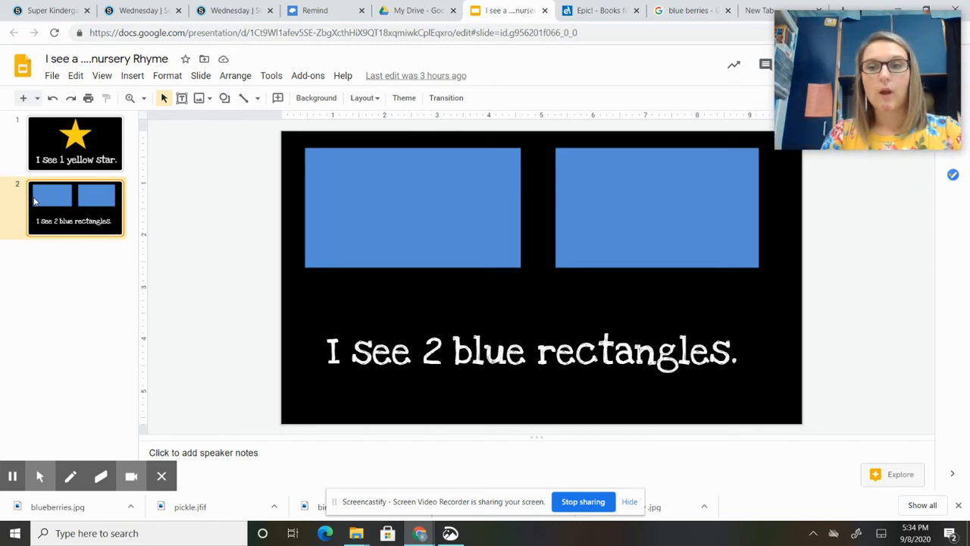
mouse_move(314, 406)
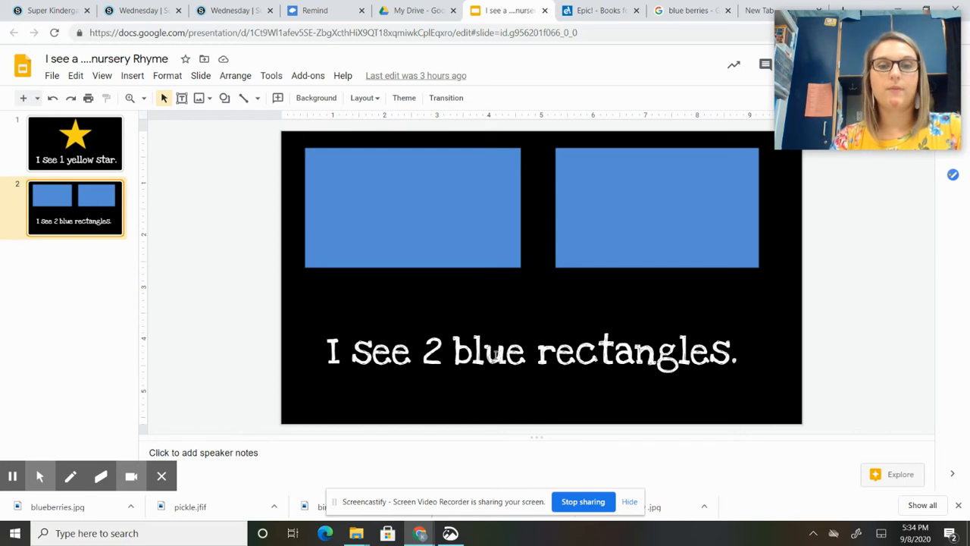
Add a new line '2 rectangles' under 'I see 2 blue rectangles'.
left_click(530, 352)
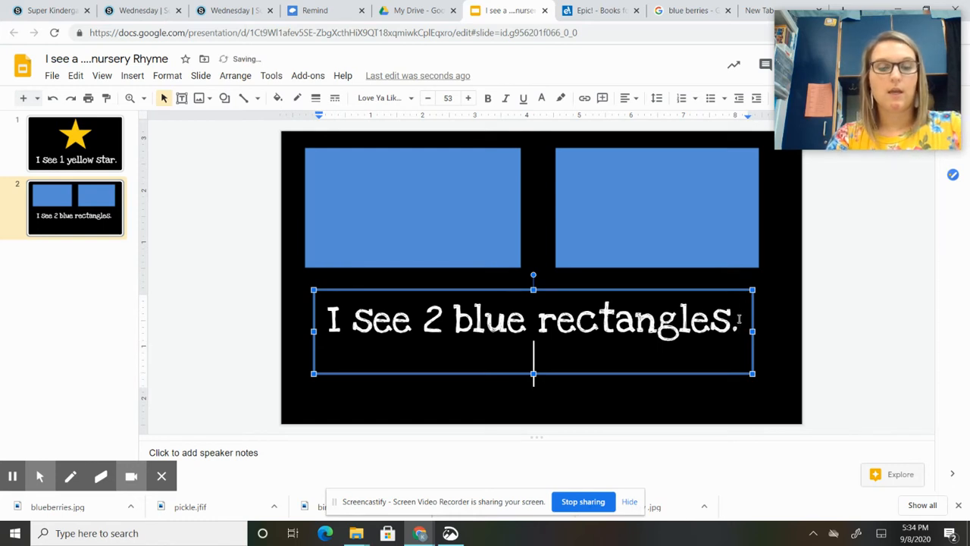
type("2 rect")
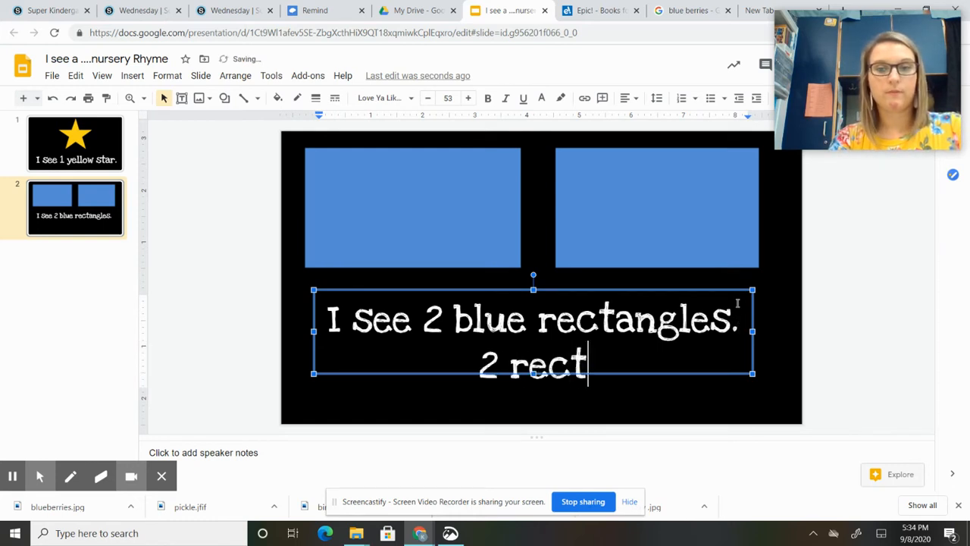
type("angles")
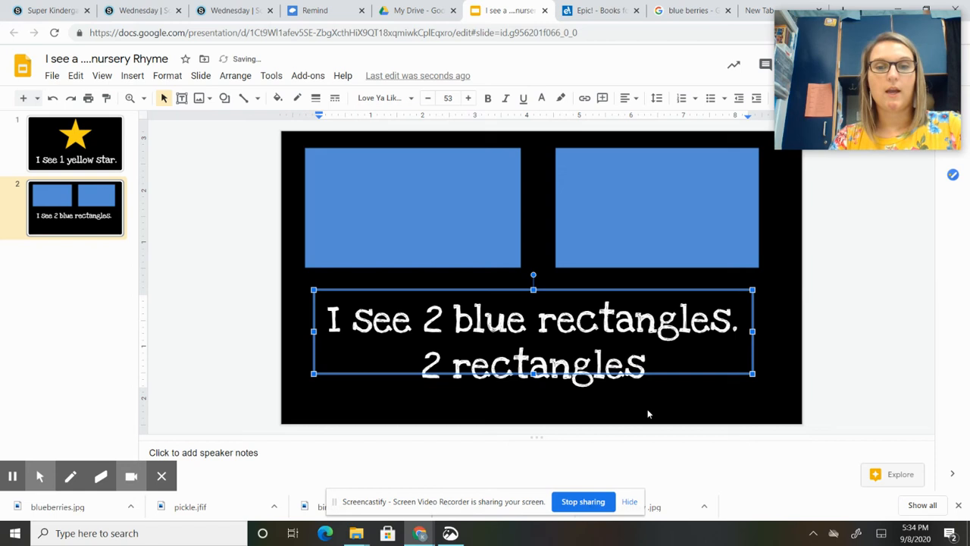
left_click(649, 412)
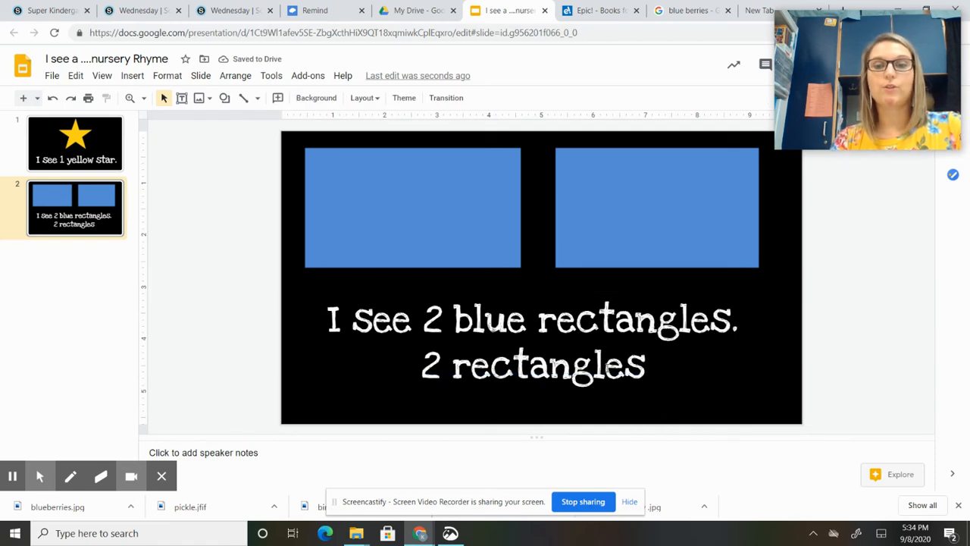
mouse_move(473, 340)
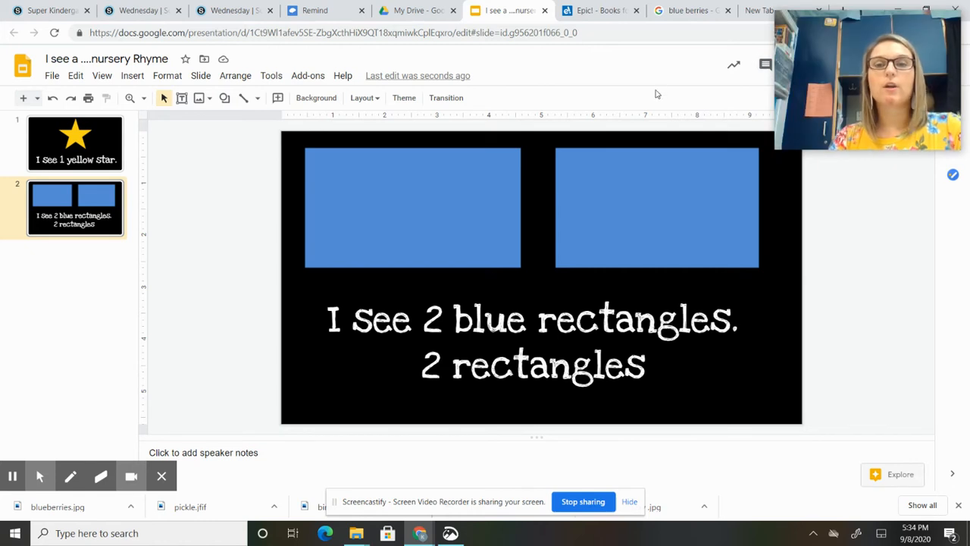
mouse_move(758, 15)
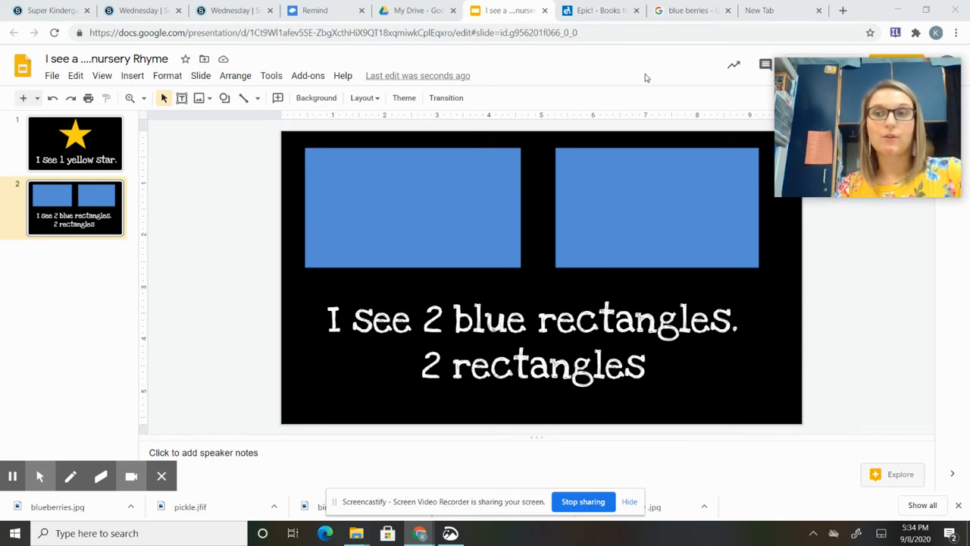
Page through Little Boy Blue on Epic! to the haystack page.
left_click(599, 9)
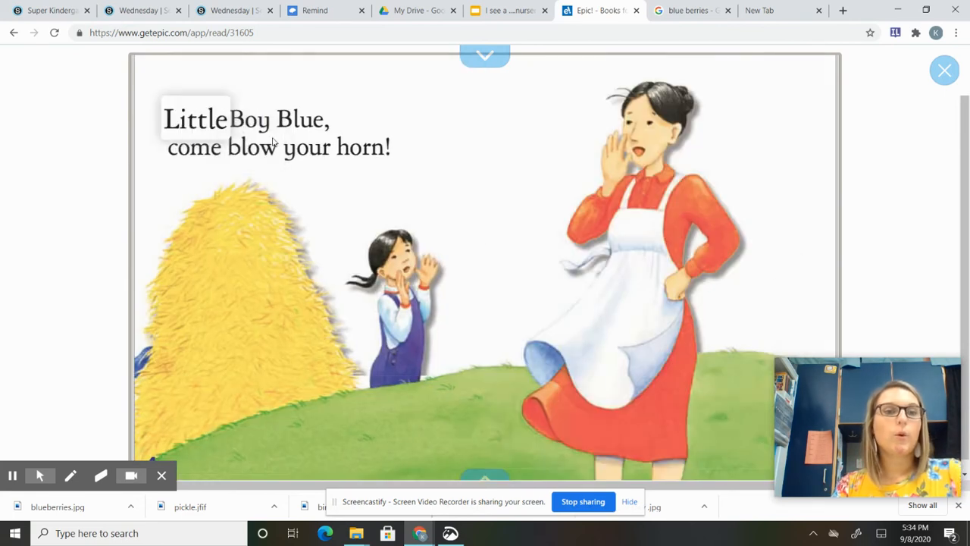
mouse_move(254, 148)
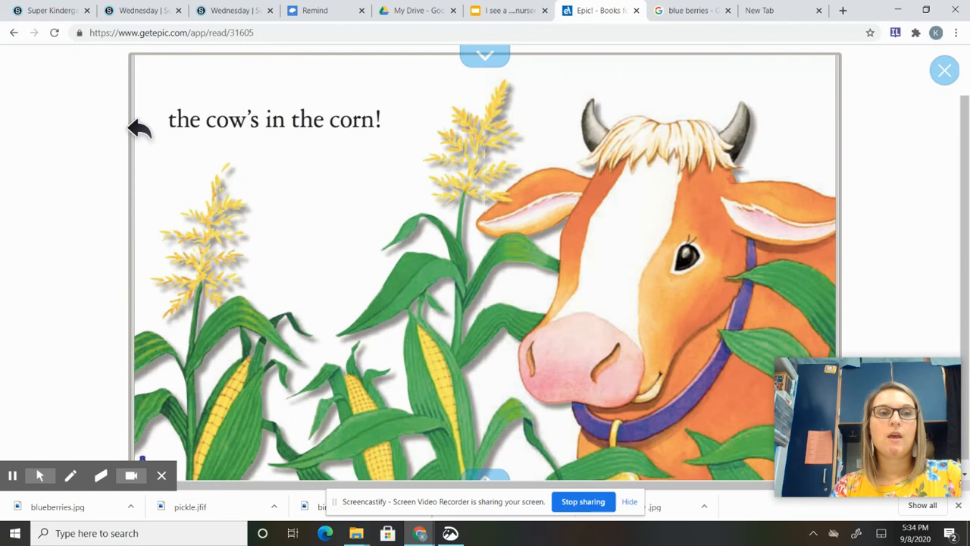
left_click(306, 120)
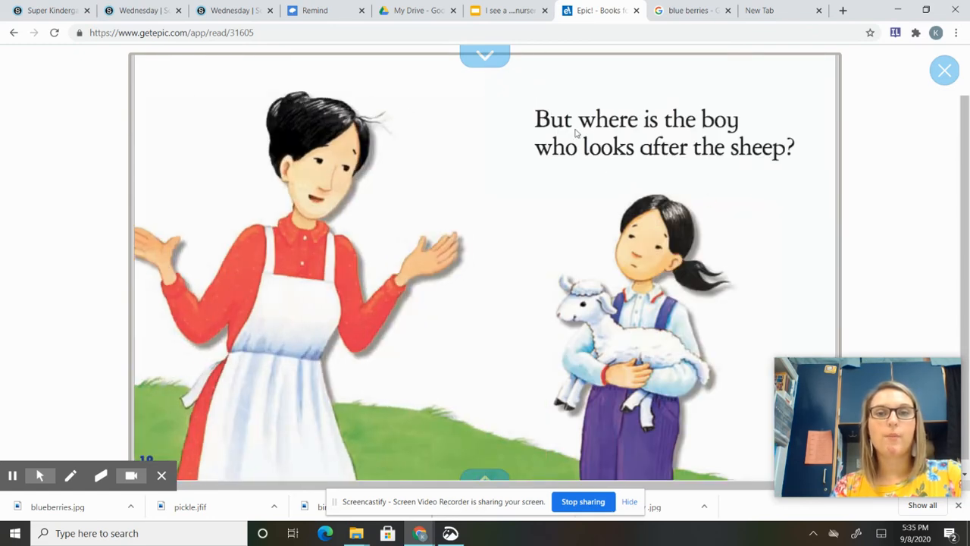
left_click(722, 118)
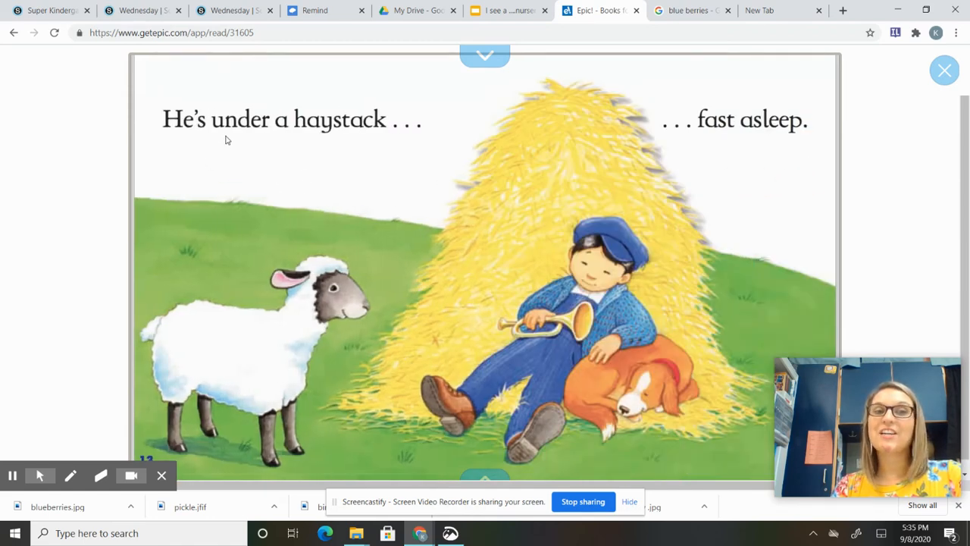
mouse_move(776, 150)
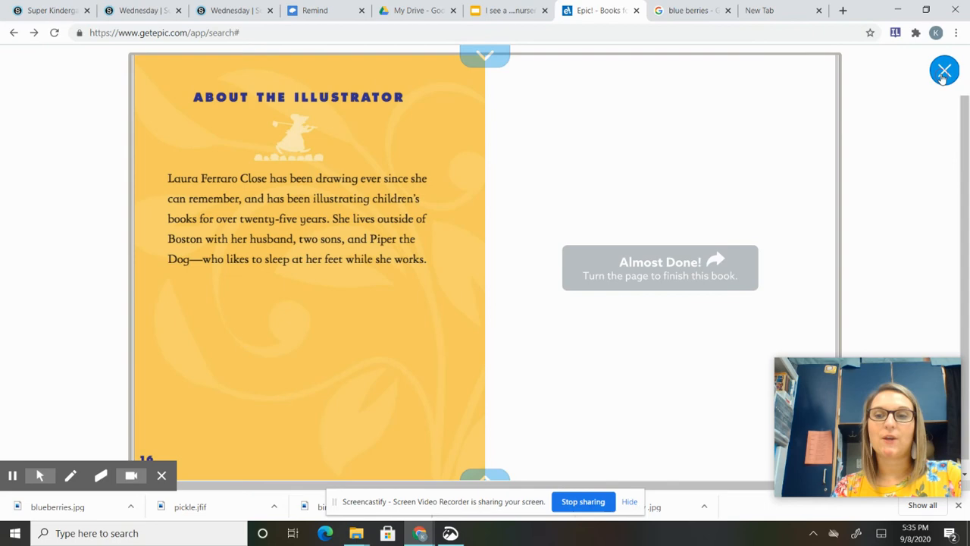
Close the reader, returning to the 'little boy blue' search results.
left_click(944, 70)
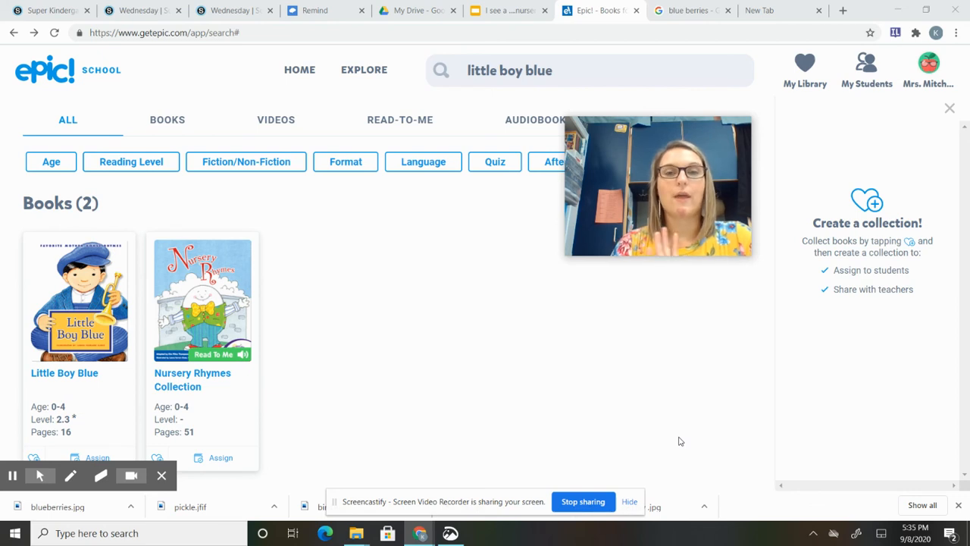
mouse_move(667, 361)
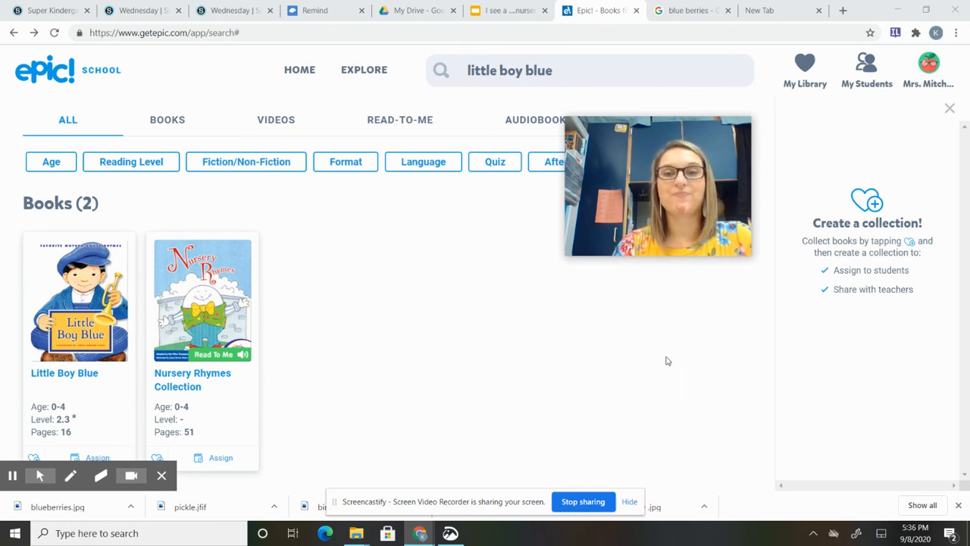